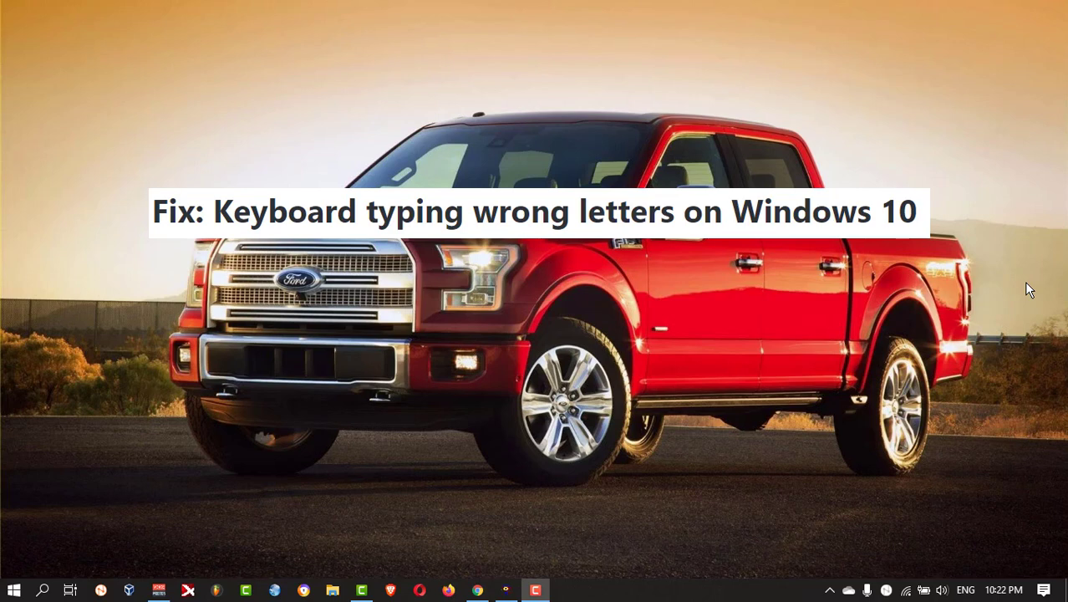
mouse_move(52, 559)
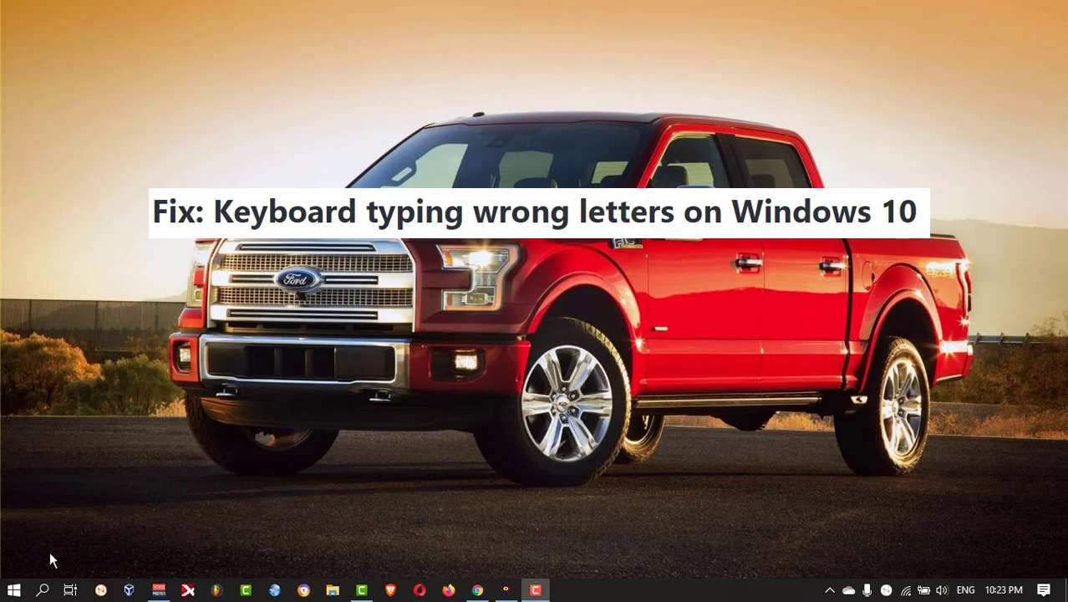
Navigate from Start through Settings and Devices to the Typing page
left_click(13, 589)
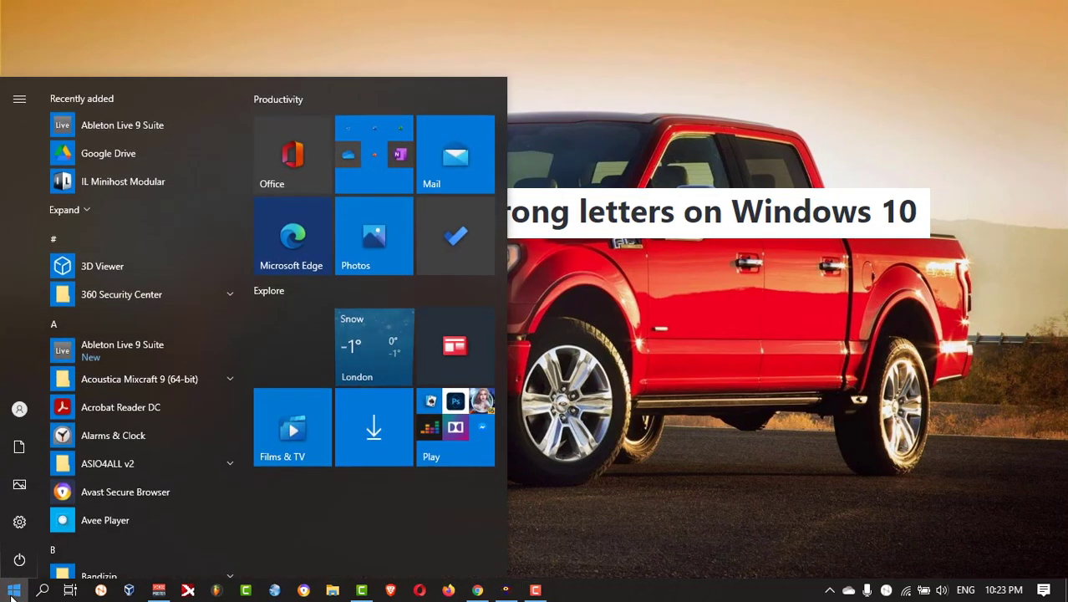
left_click(20, 98)
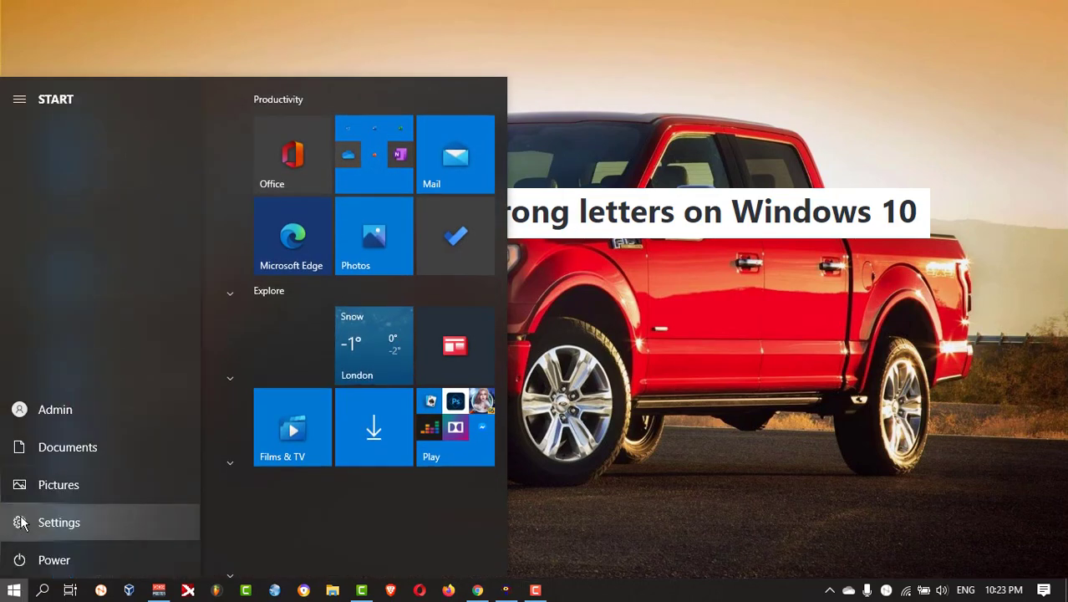
left_click(59, 521)
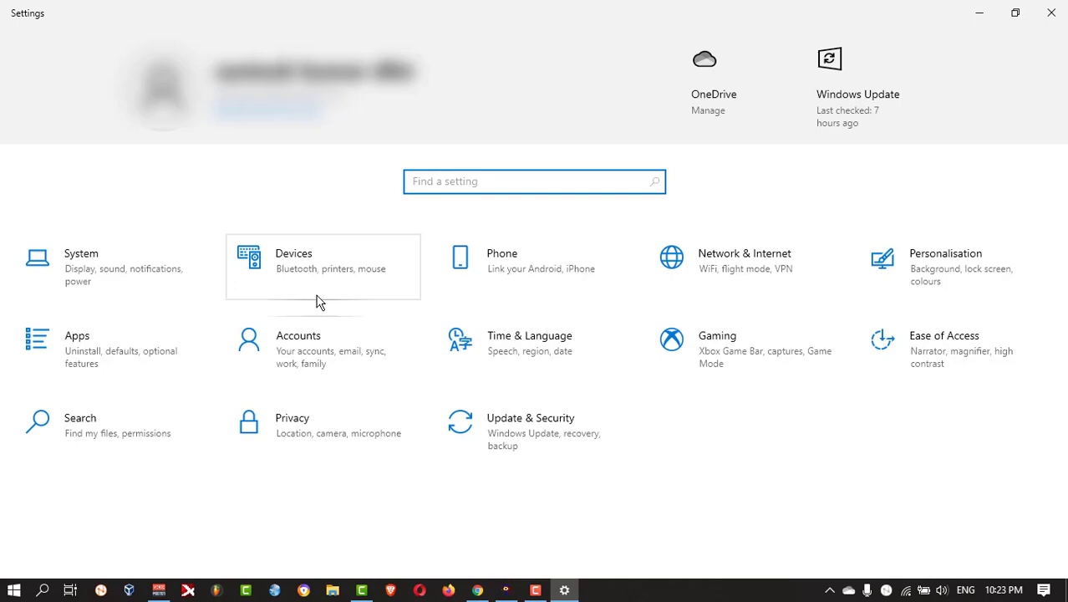
left_click(322, 266)
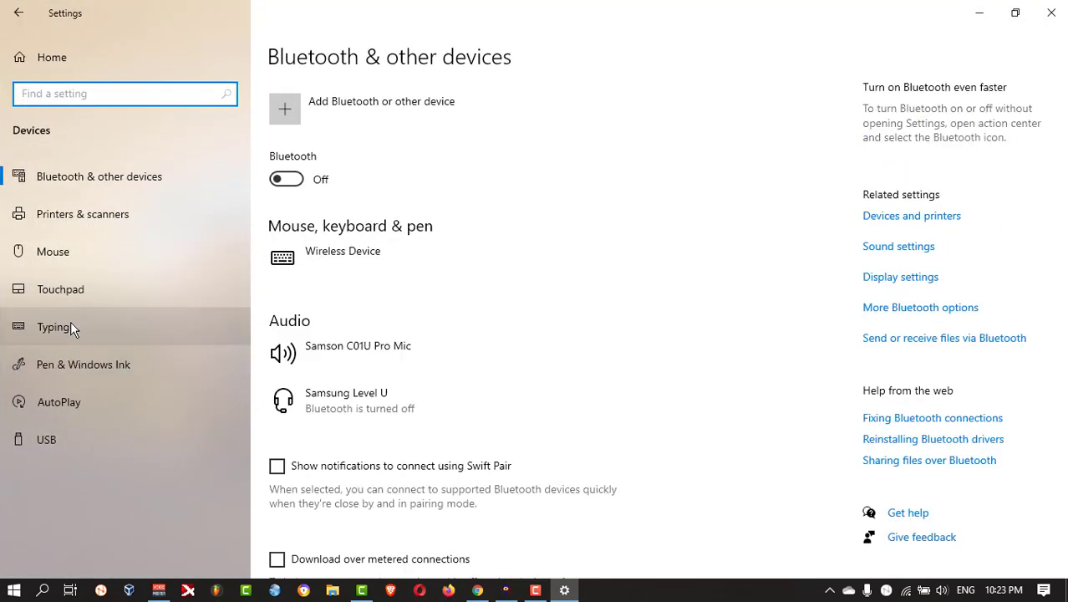
left_click(53, 327)
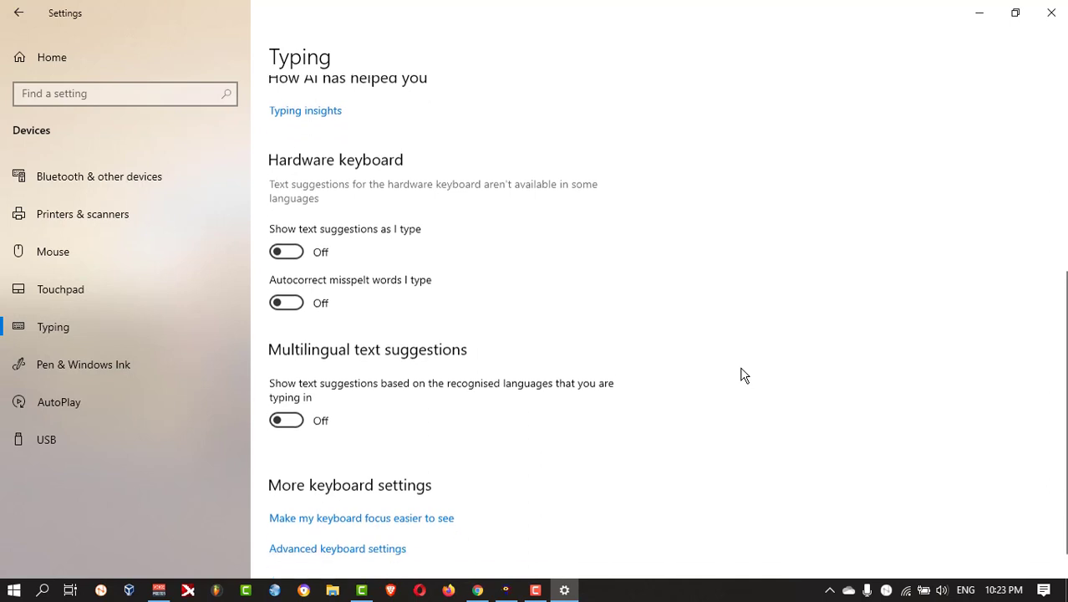
scroll("up", 3)
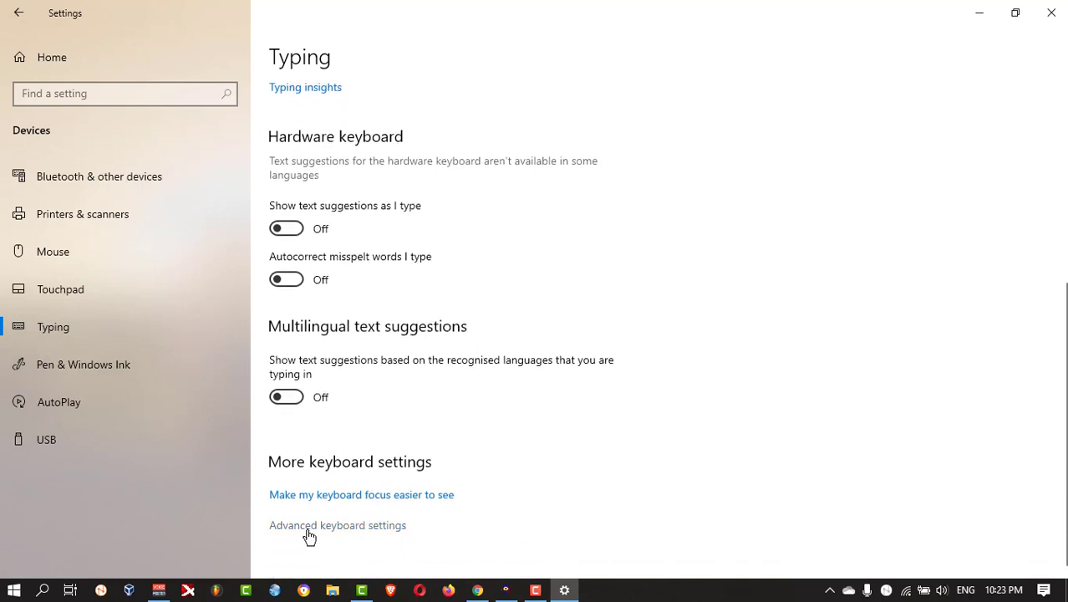
Set the default input method override to English (United Kingdom) - English (India) and close Settings
left_click(337, 525)
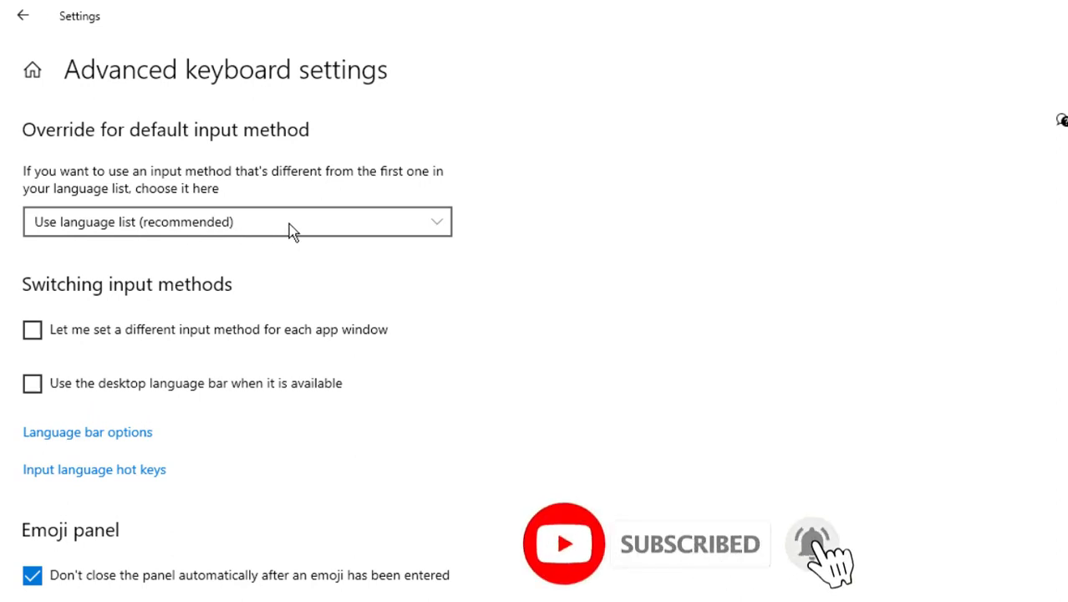
left_click(237, 221)
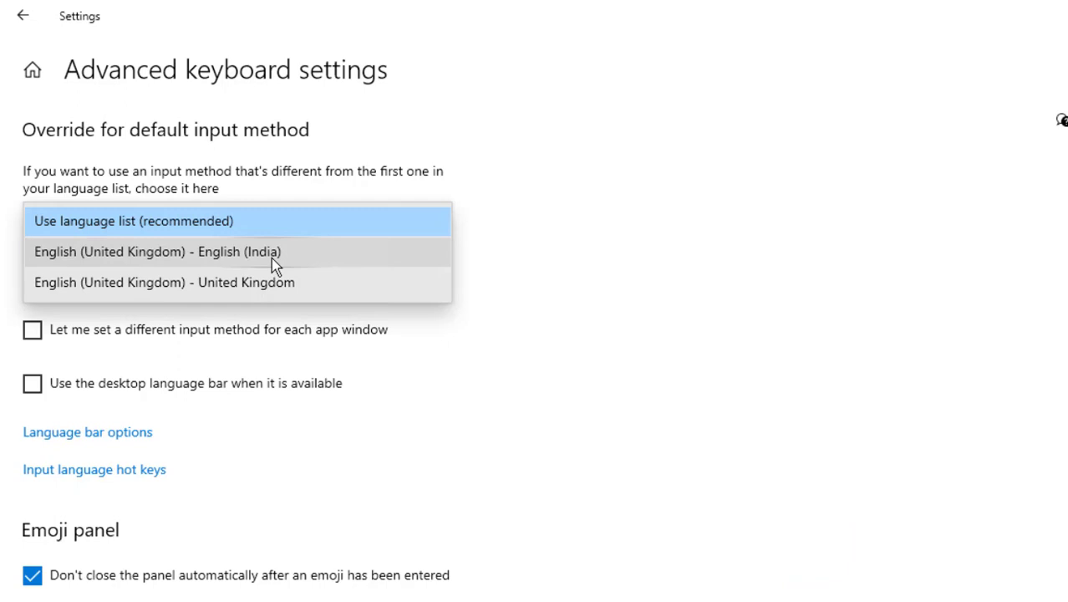
mouse_move(325, 257)
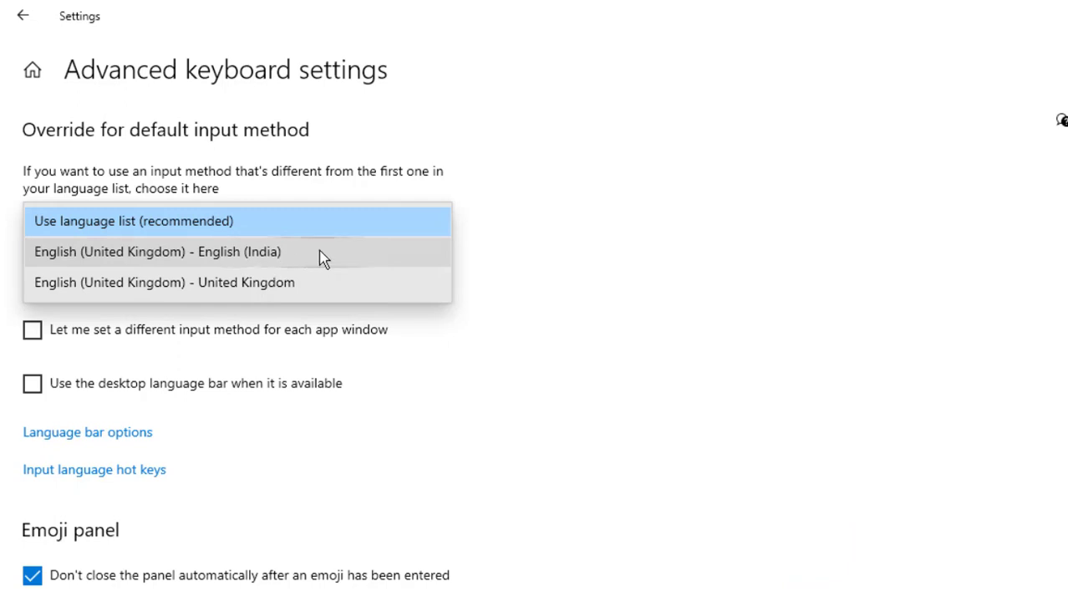
mouse_move(320, 291)
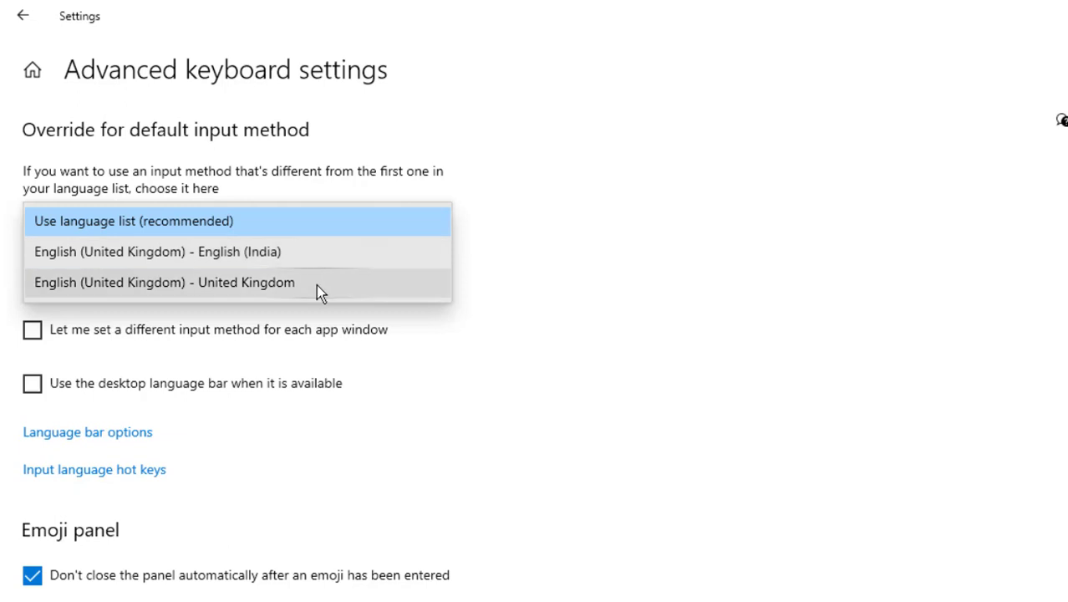
mouse_move(320, 284)
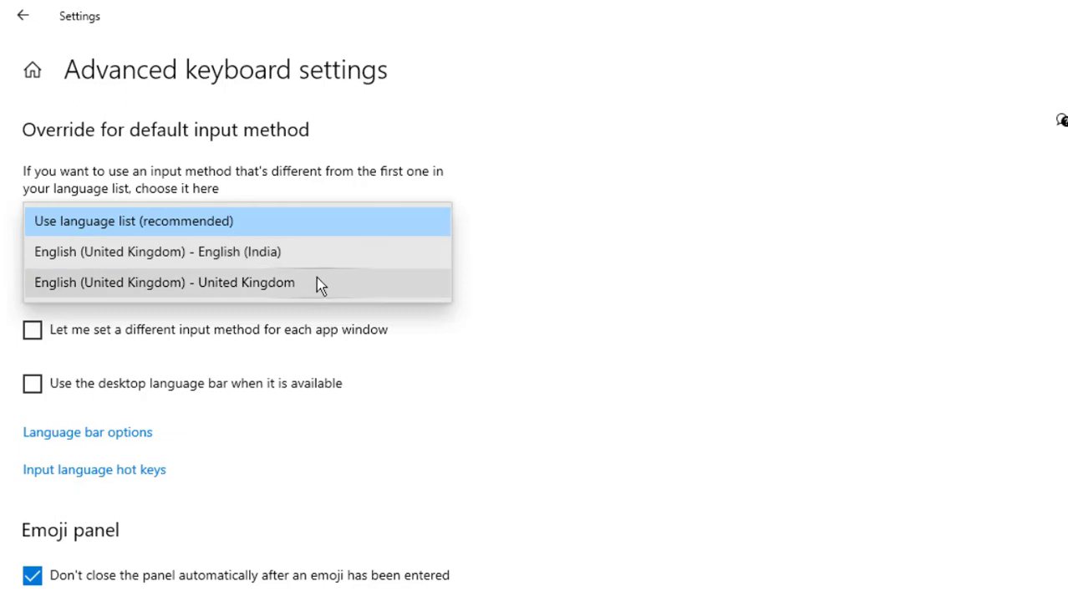
left_click(157, 250)
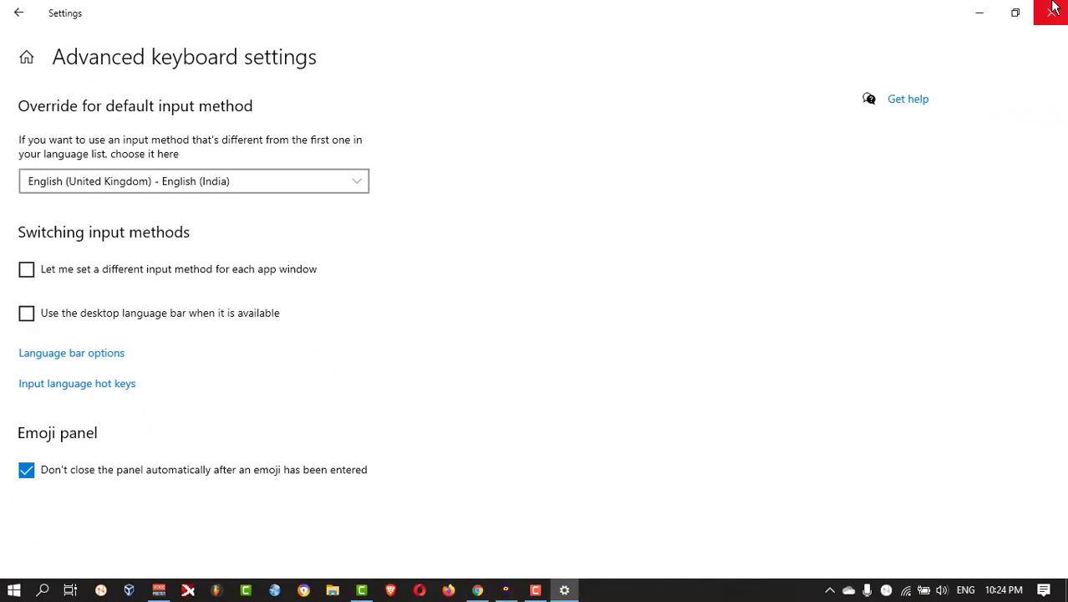
left_click(1055, 11)
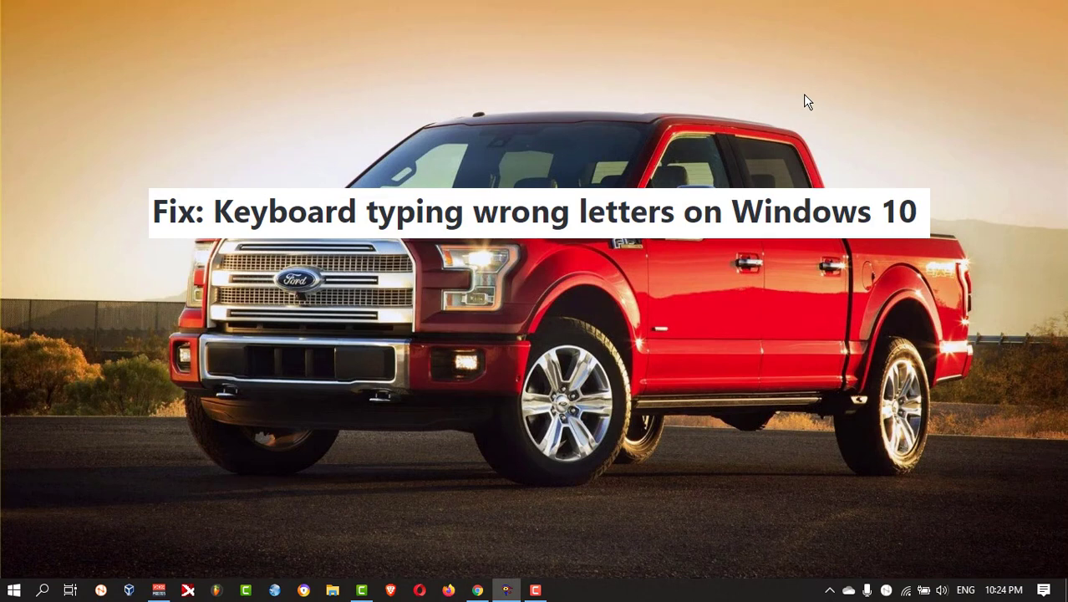
mouse_move(13, 589)
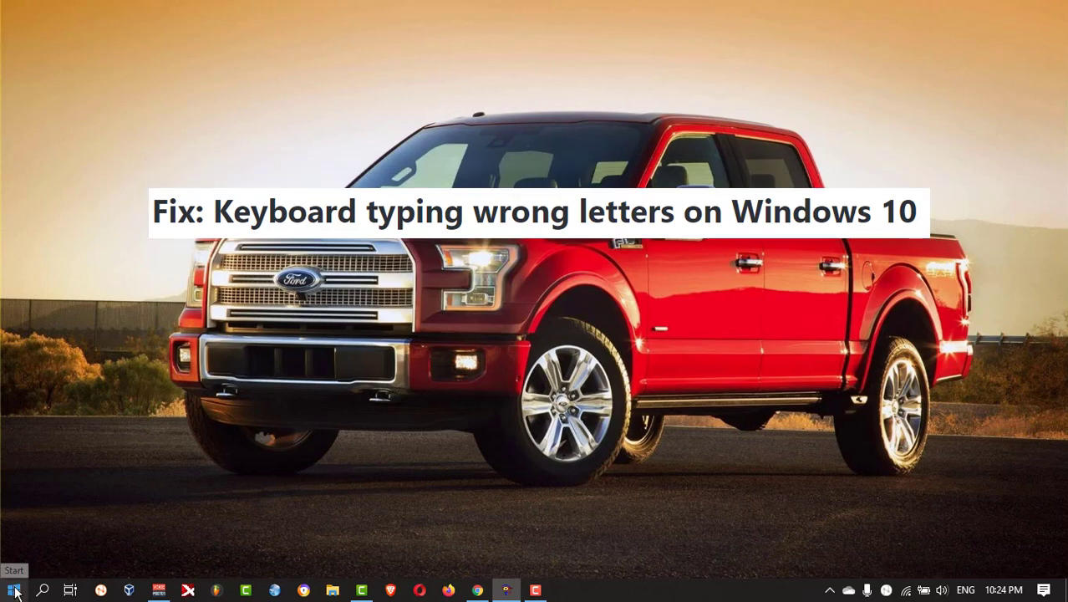
Open Device Manager from the Start button's right-click Quick Link menu
right_click(12, 589)
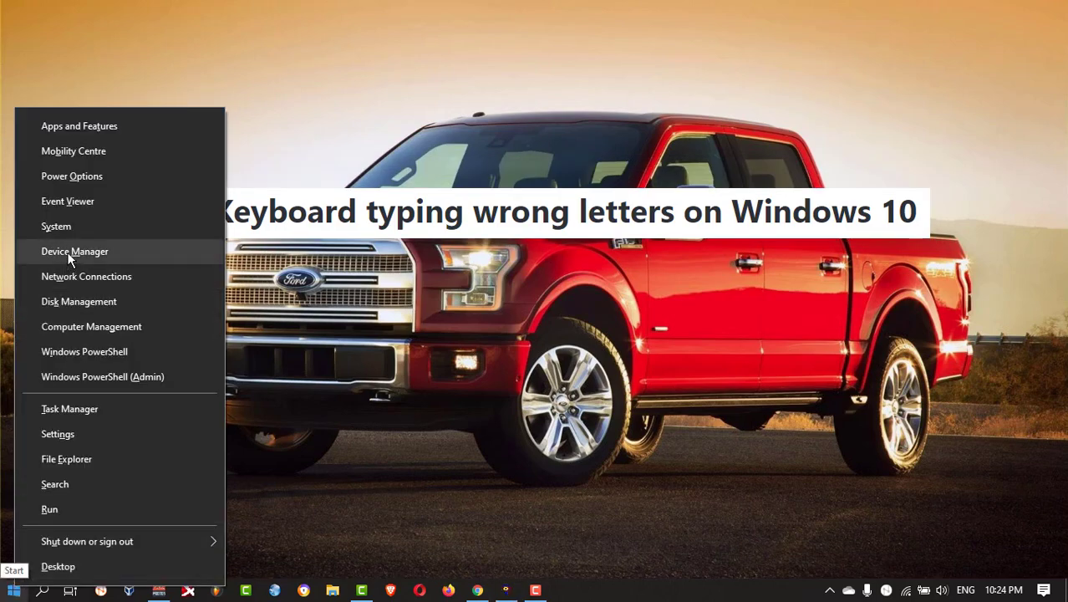
left_click(74, 251)
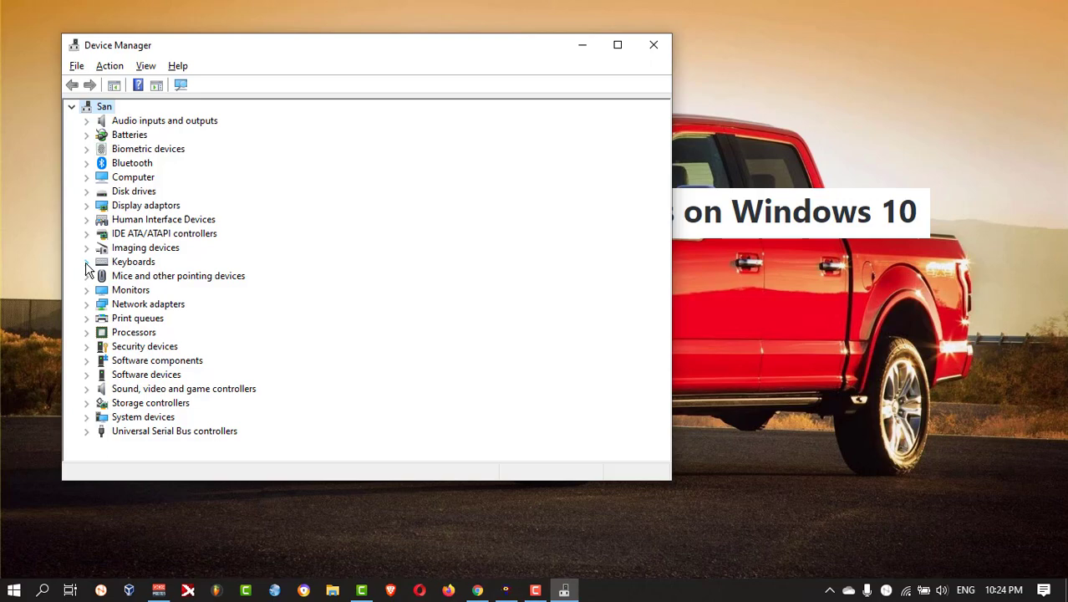
Expand Keyboards and show the context menu for Standard PS/2 Keyboard
left_click(87, 261)
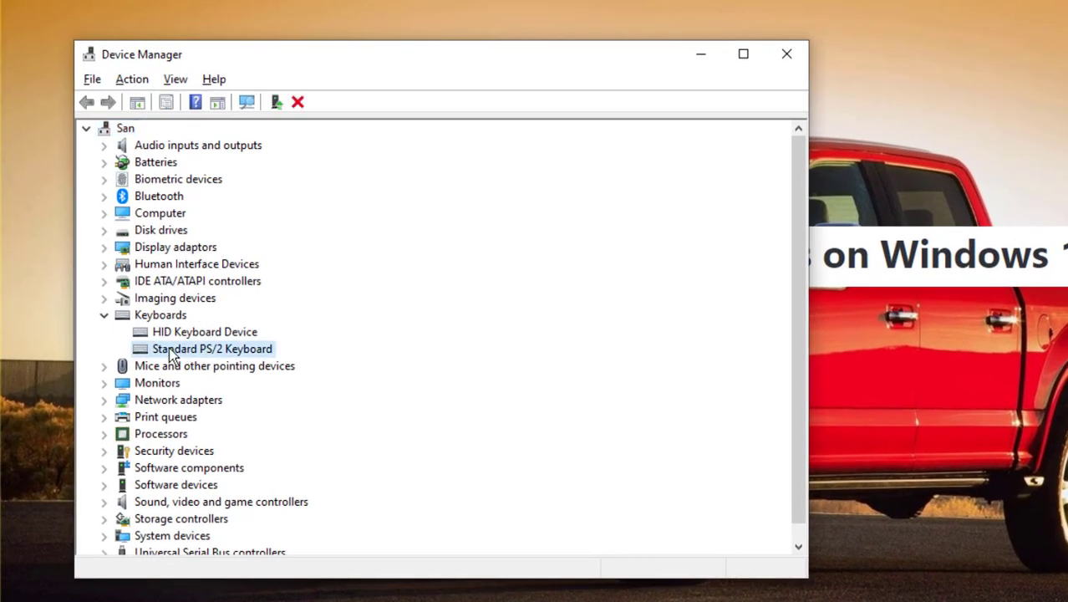
right_click(213, 349)
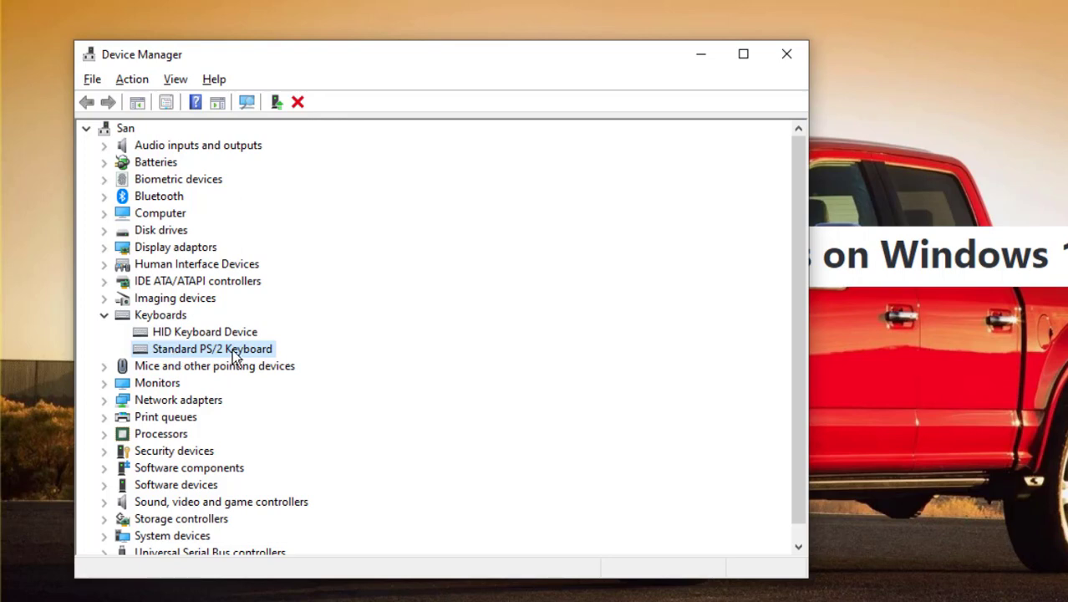
right_click(212, 348)
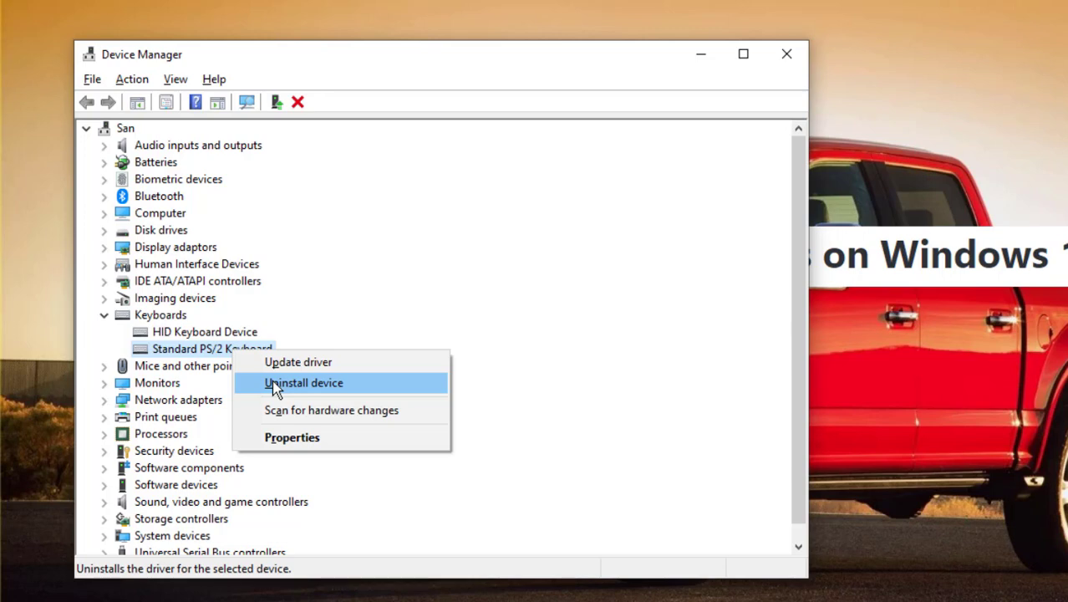
Choose Uninstall device to show the Standard PS/2 Keyboard uninstall confirmation
left_click(304, 382)
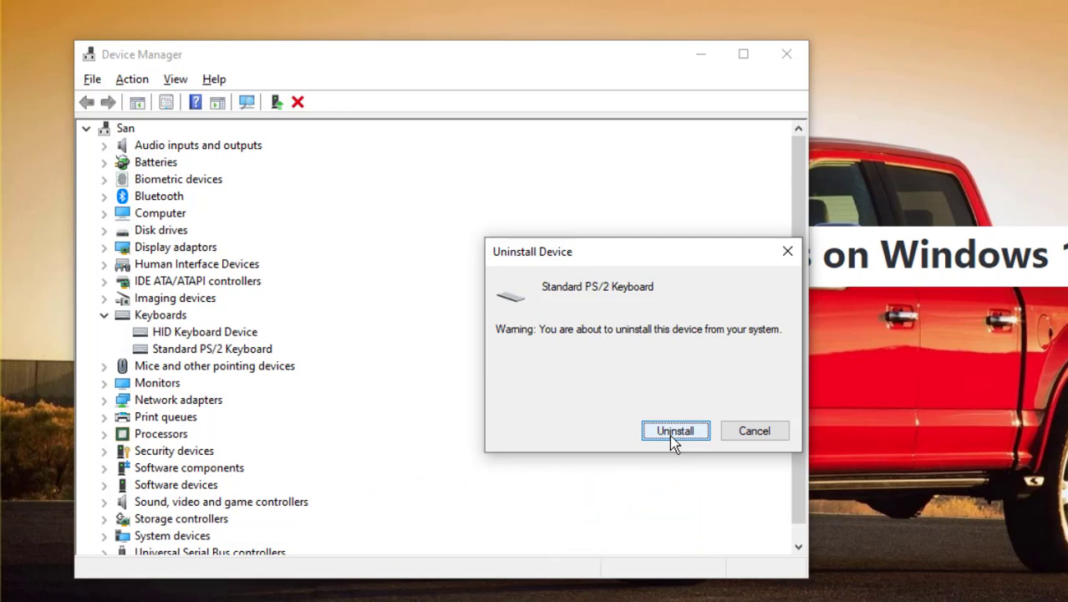
mouse_move(754, 430)
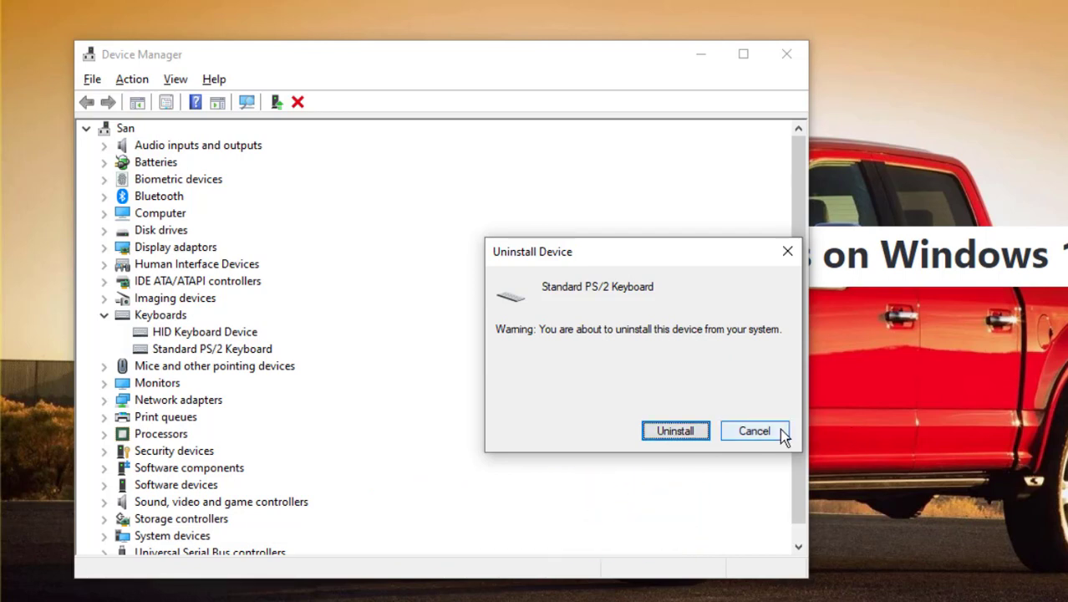